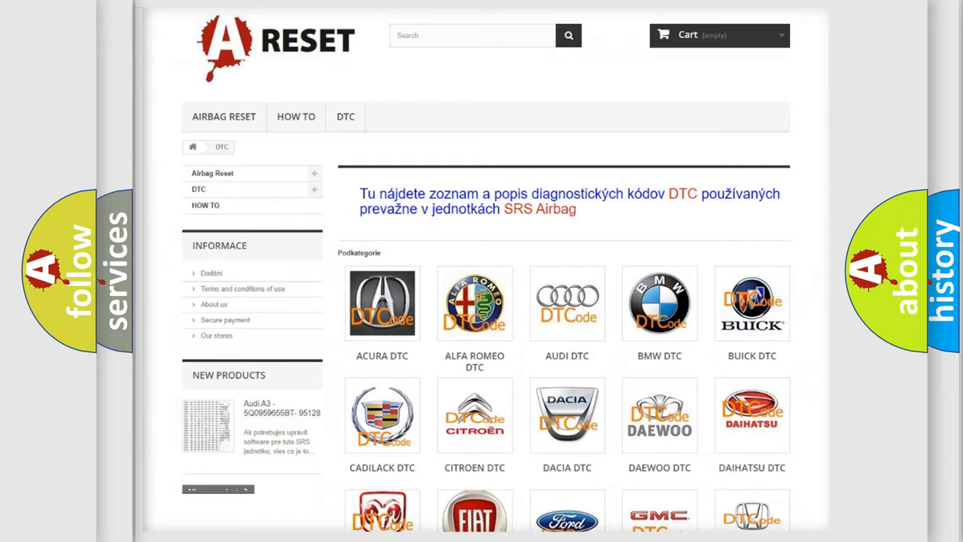
- Scroll the DTC brand grid and open the JEEP DTC tile's code list
scroll("down", 3)
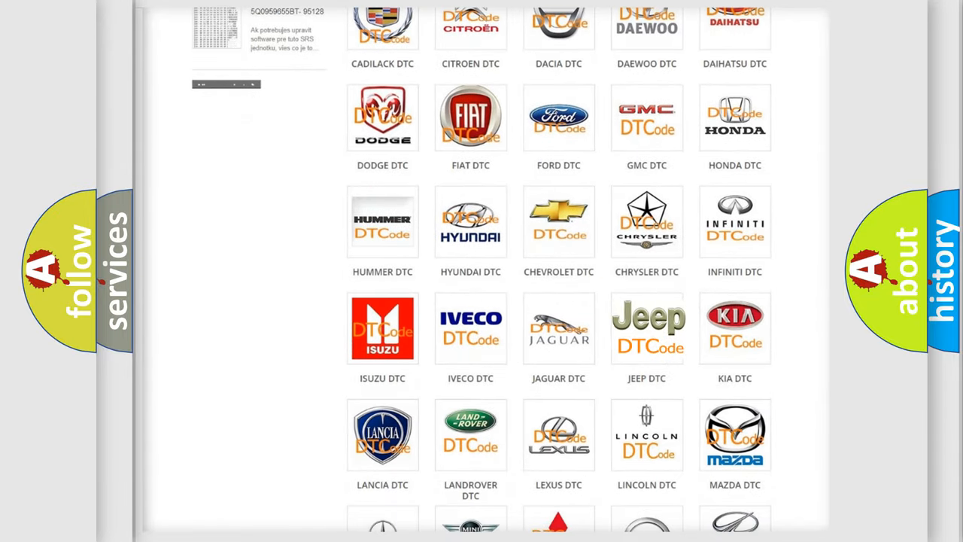
left_click(646, 327)
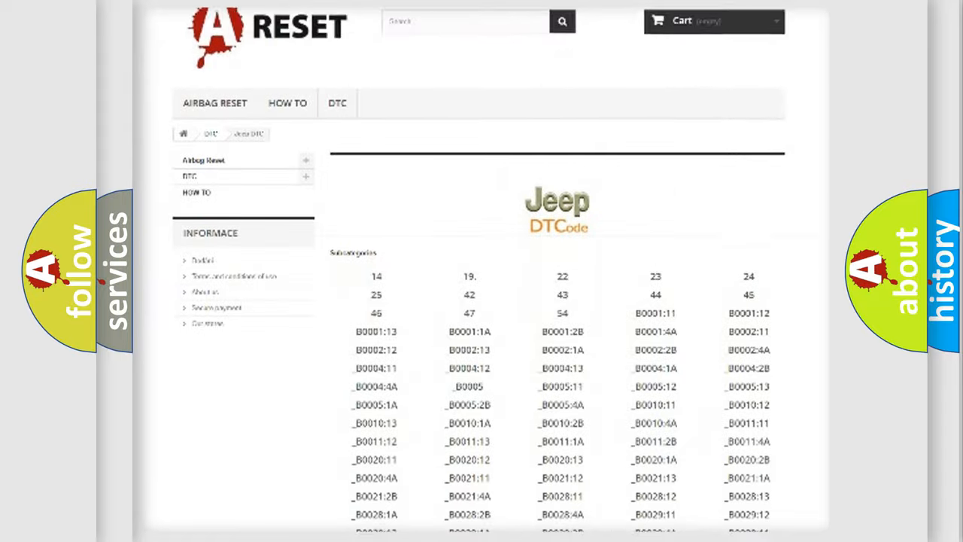
scroll("down", 3)
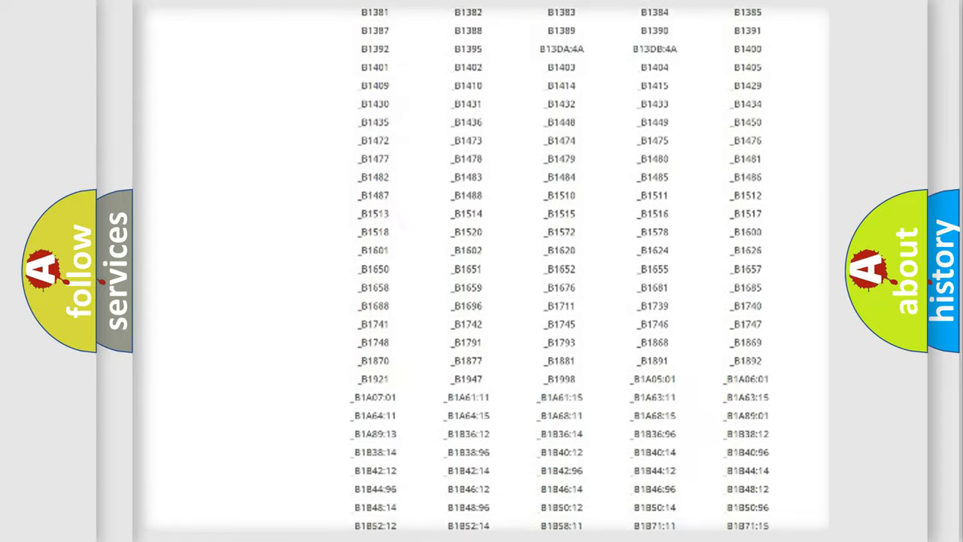
scroll("up", 3)
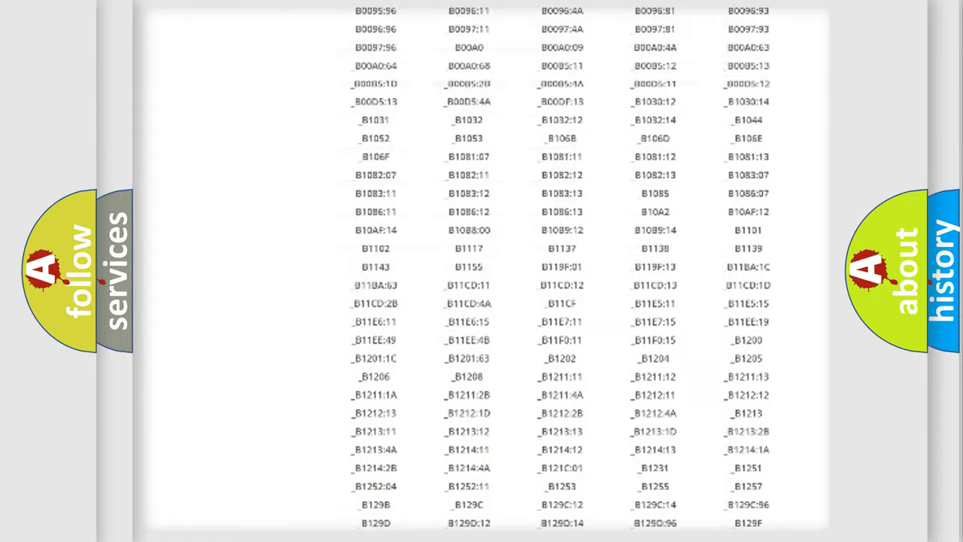
scroll("up", 3)
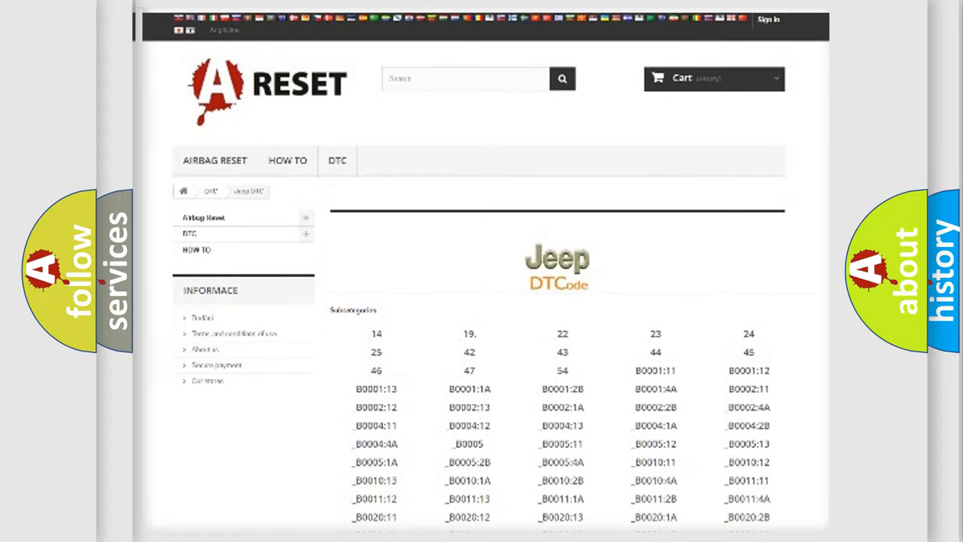